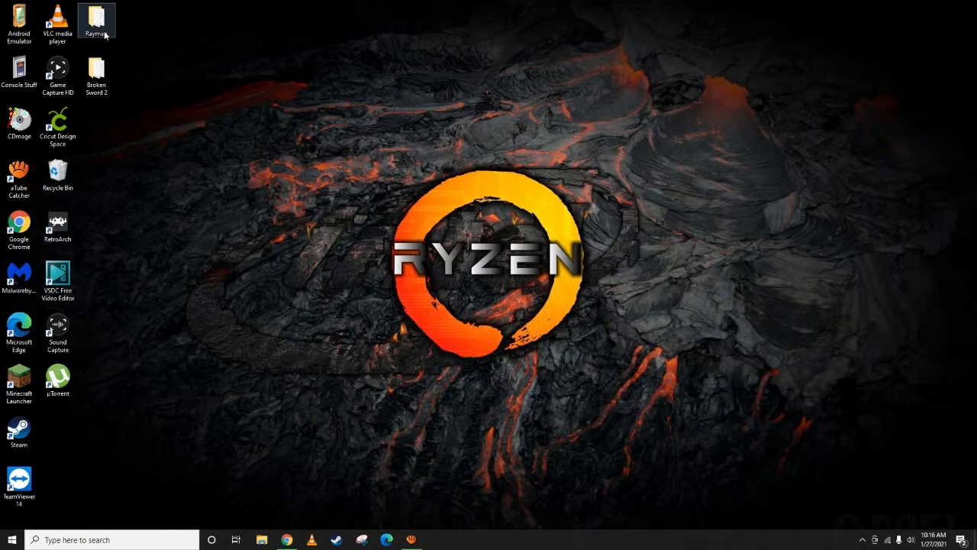
- Open the Rayman folder and review its 52 items, selecting the last track BIN file
double_click(96, 22)
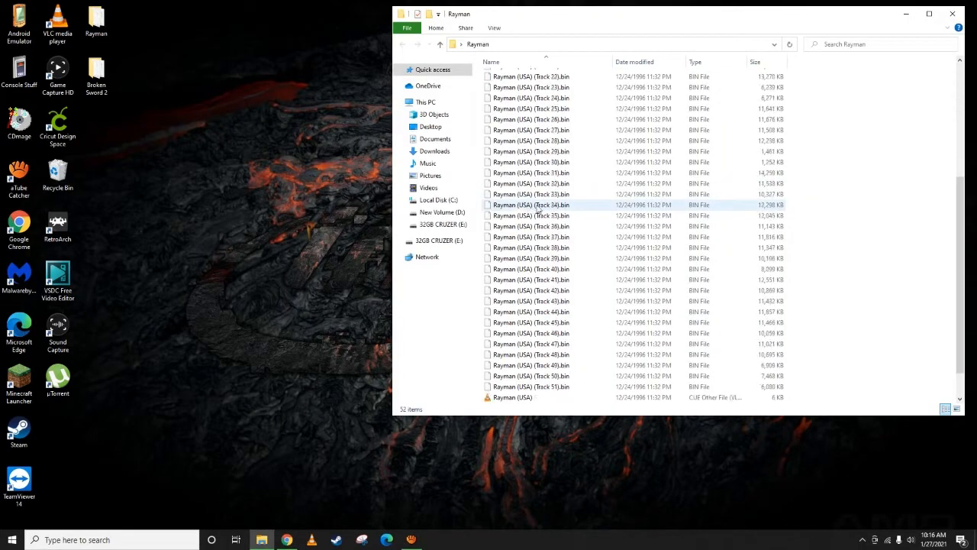
scroll("up", 3)
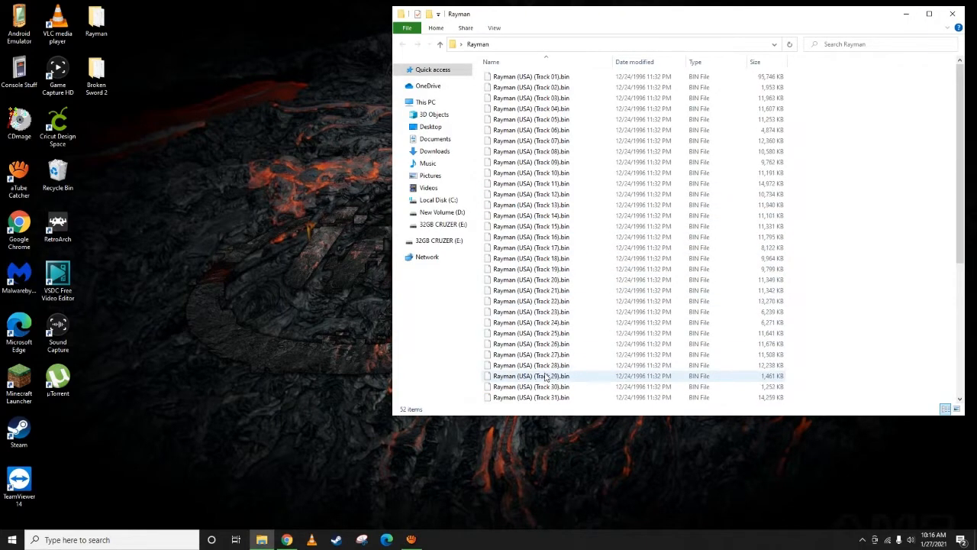
mouse_move(531, 365)
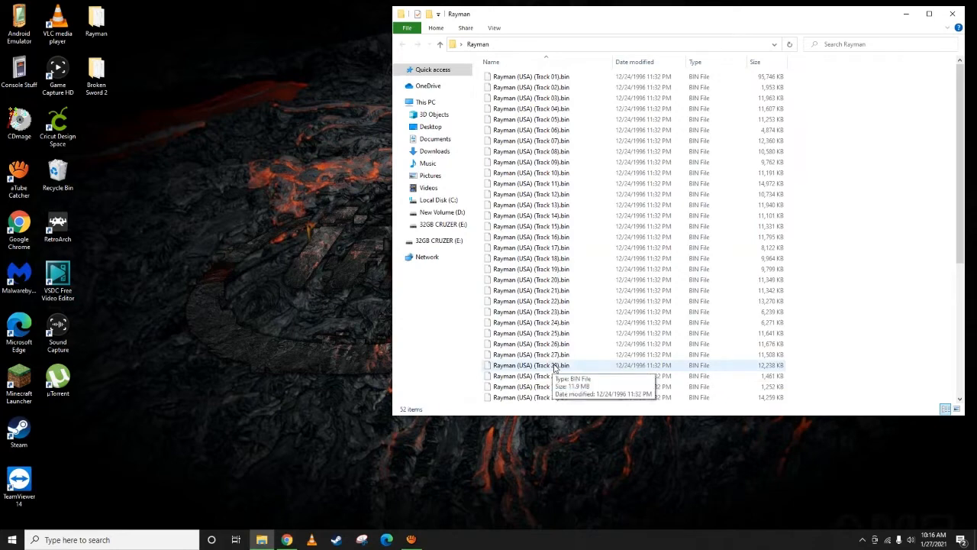
scroll("down", 3)
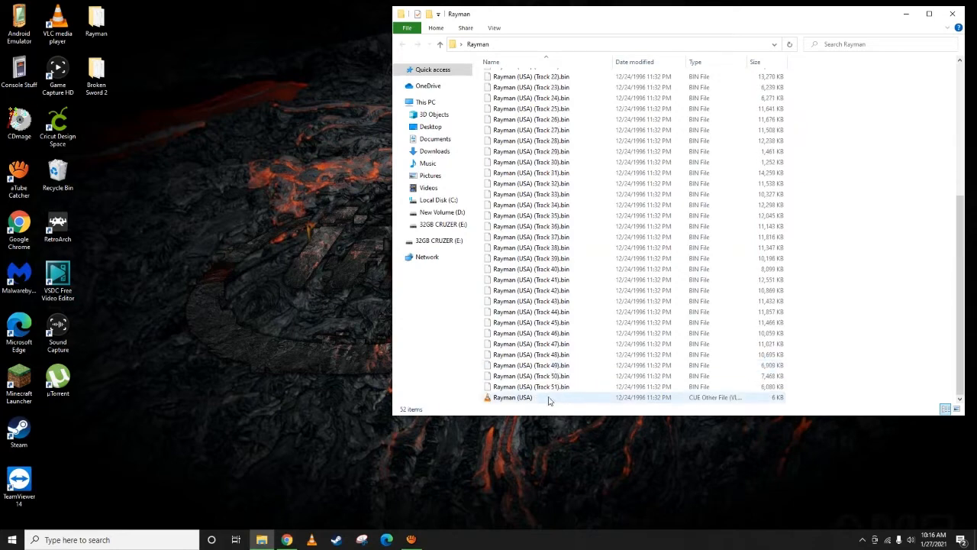
mouse_move(542, 403)
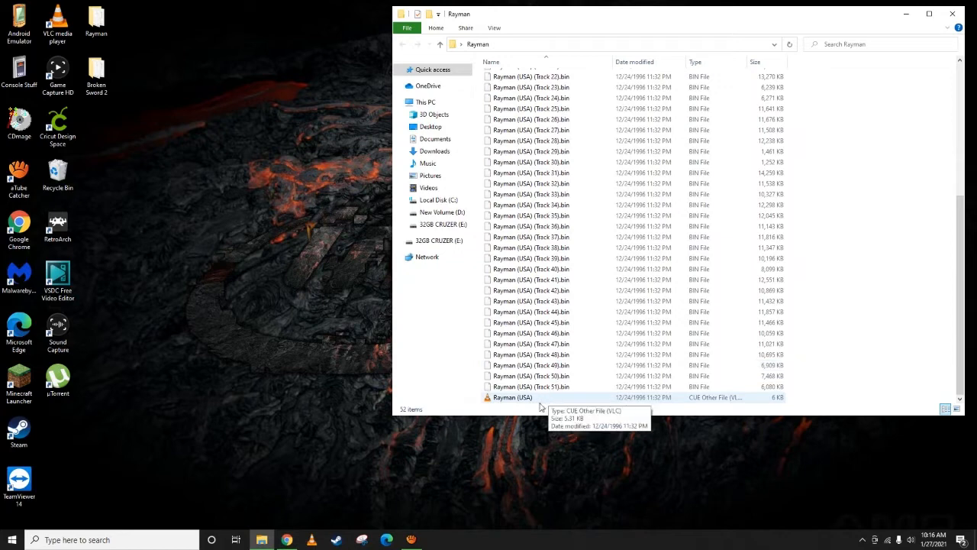
mouse_move(542, 412)
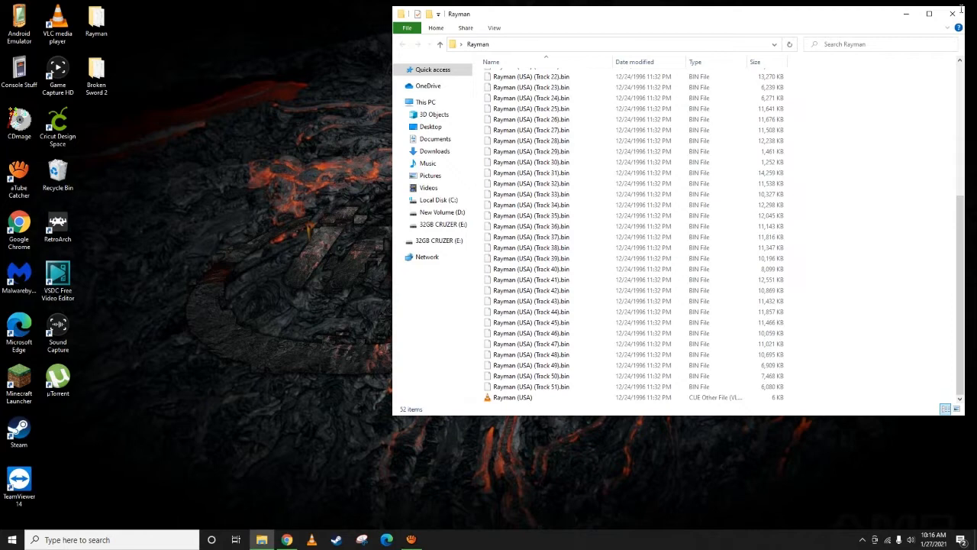
left_click(953, 14)
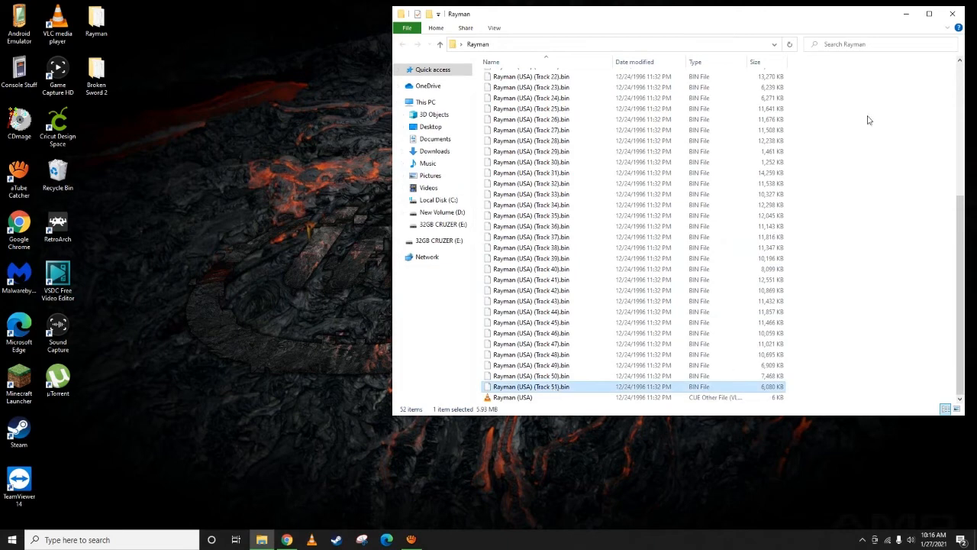
- Open the Broken Sword 2 folder showing its two BIN tracks and CUE sheet
double_click(96, 77)
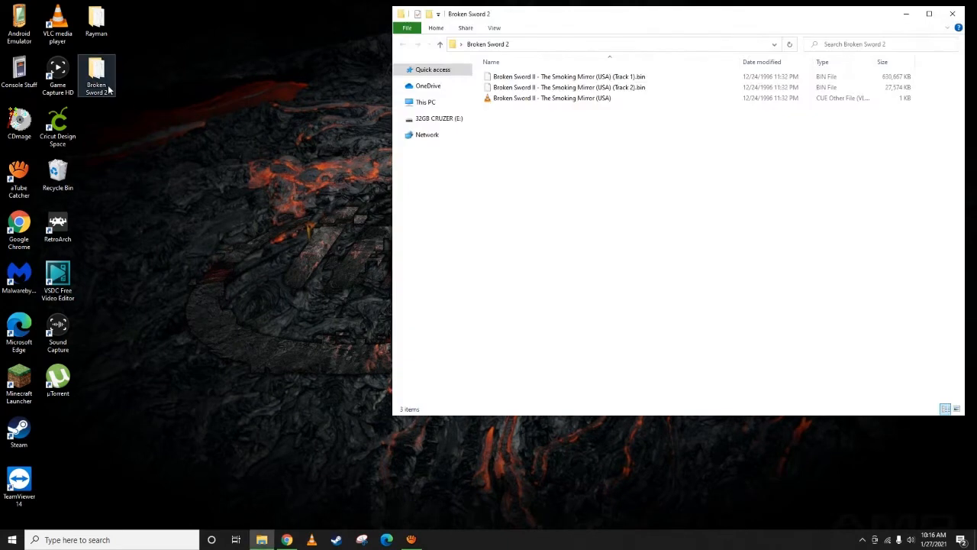
left_click(403, 101)
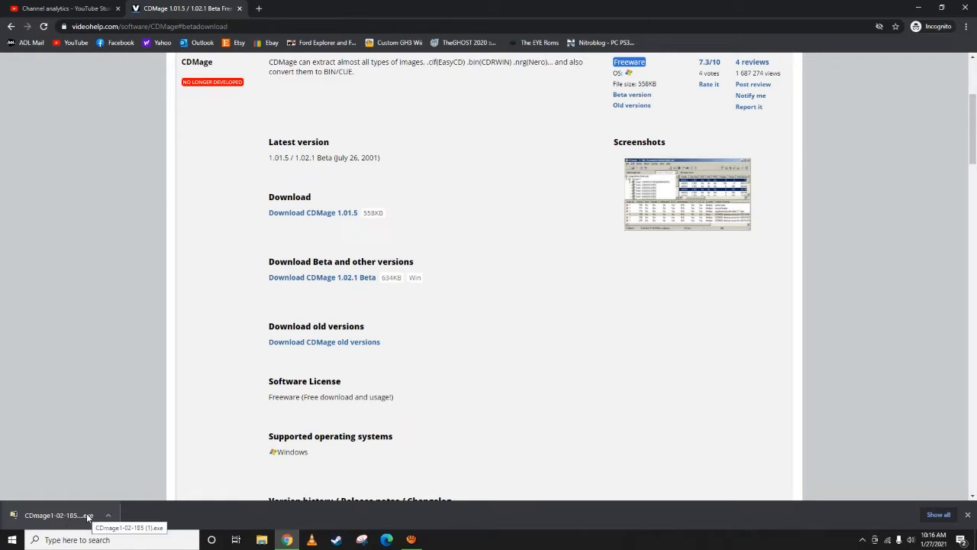
- Run the downloaded CDmage package and close its WinZip self-extractor without unzipping
left_click(58, 514)
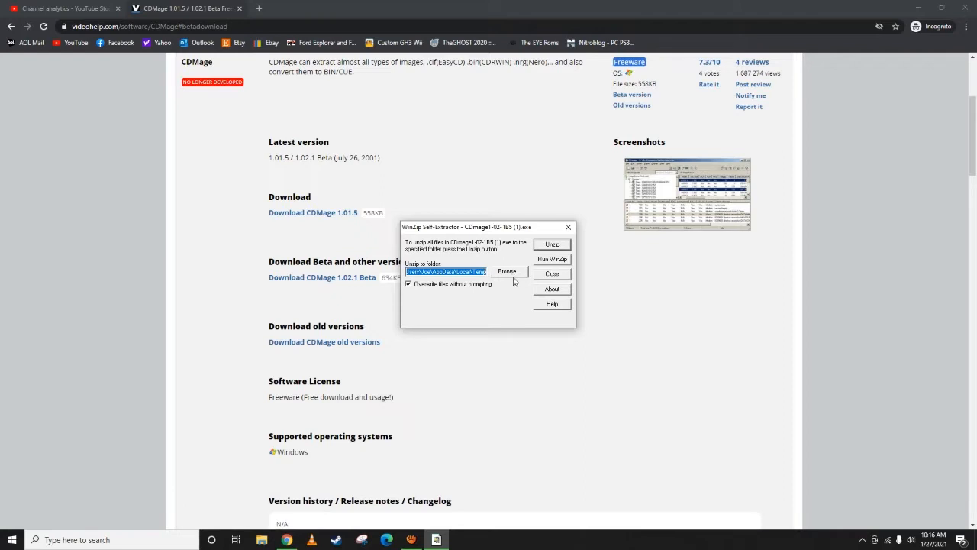
mouse_move(510, 291)
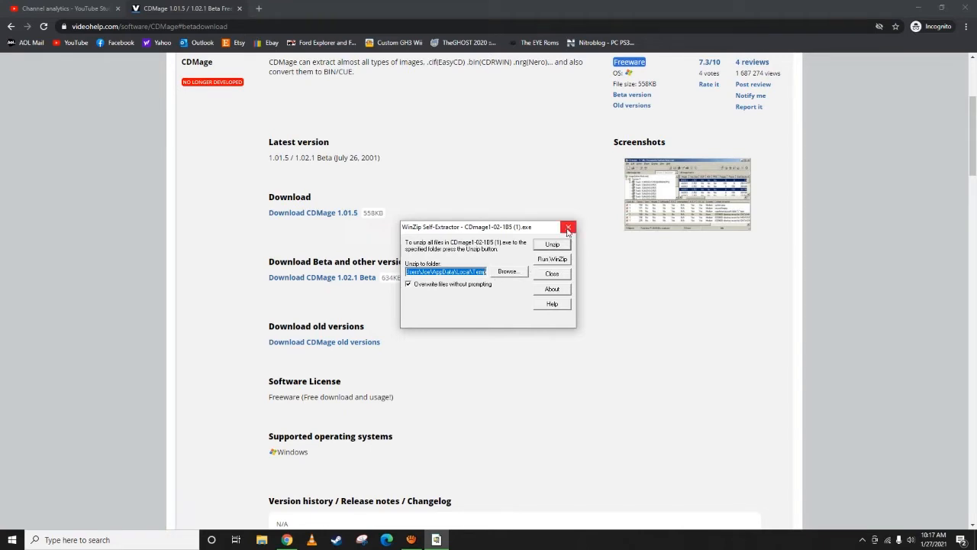
left_click(568, 226)
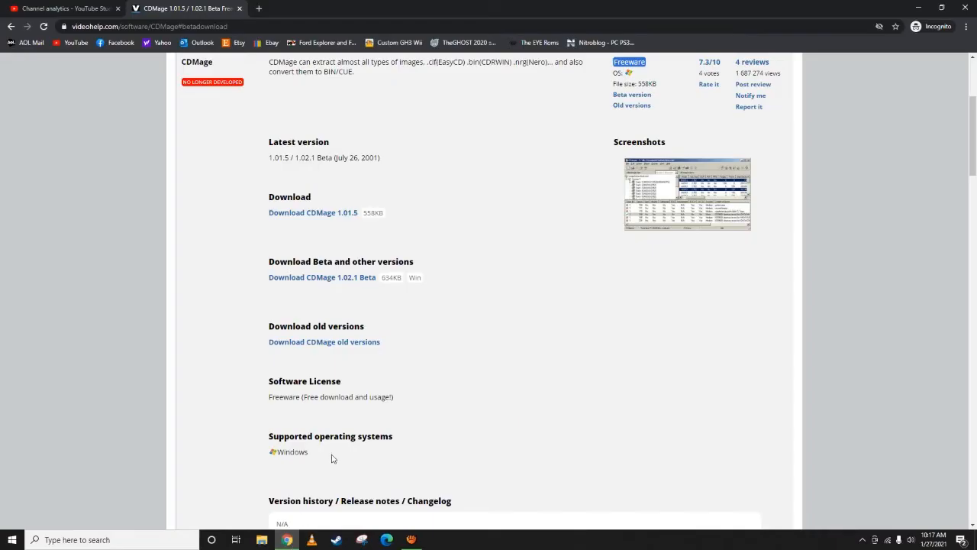
mouse_move(360, 278)
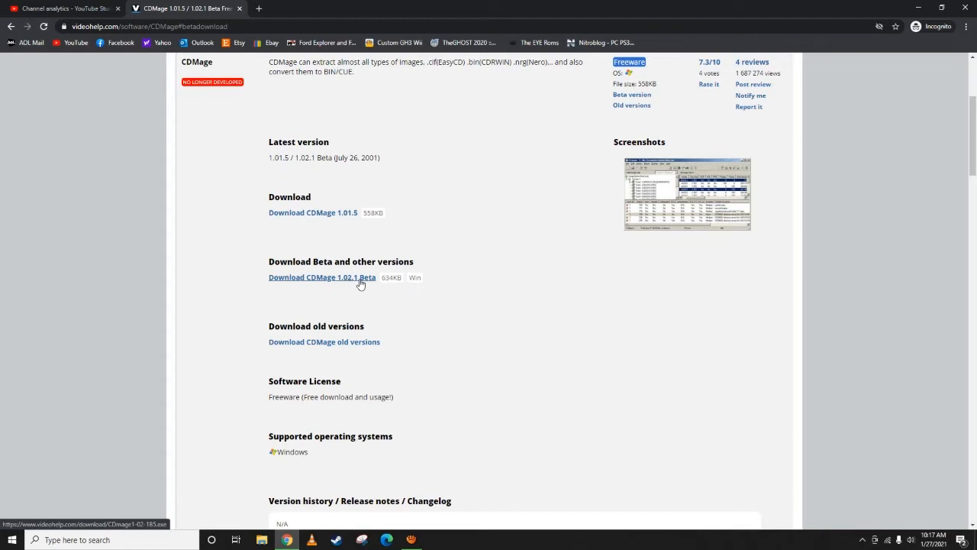
mouse_move(360, 283)
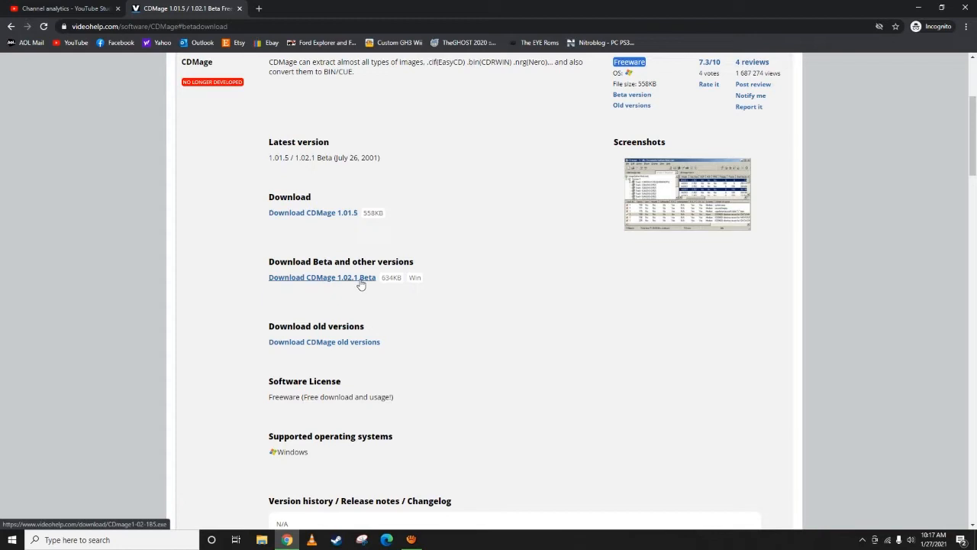
mouse_move(351, 220)
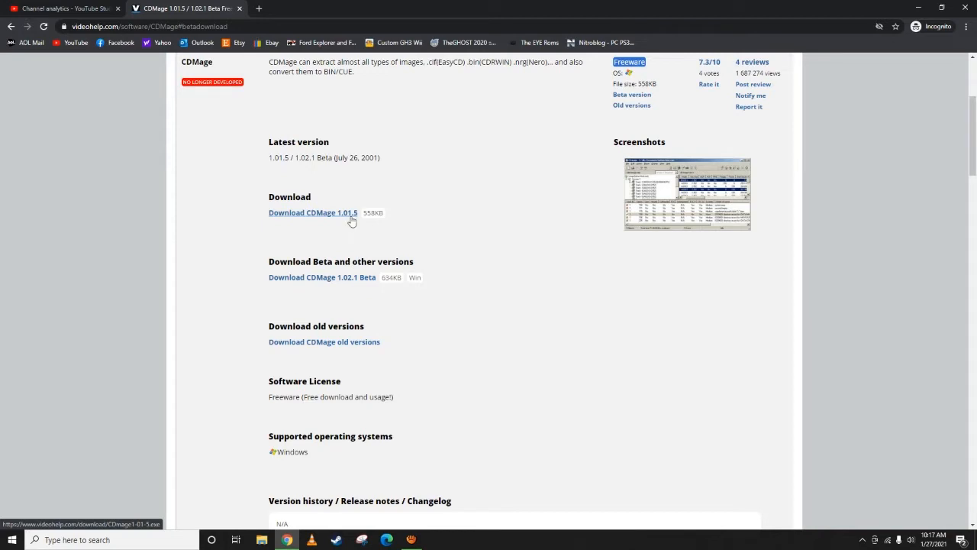
mouse_move(348, 287)
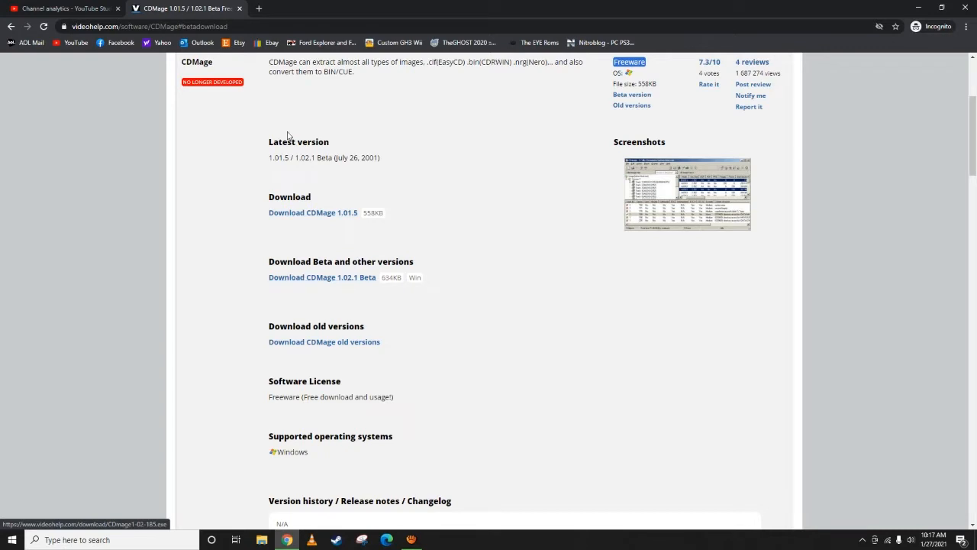
mouse_move(544, 228)
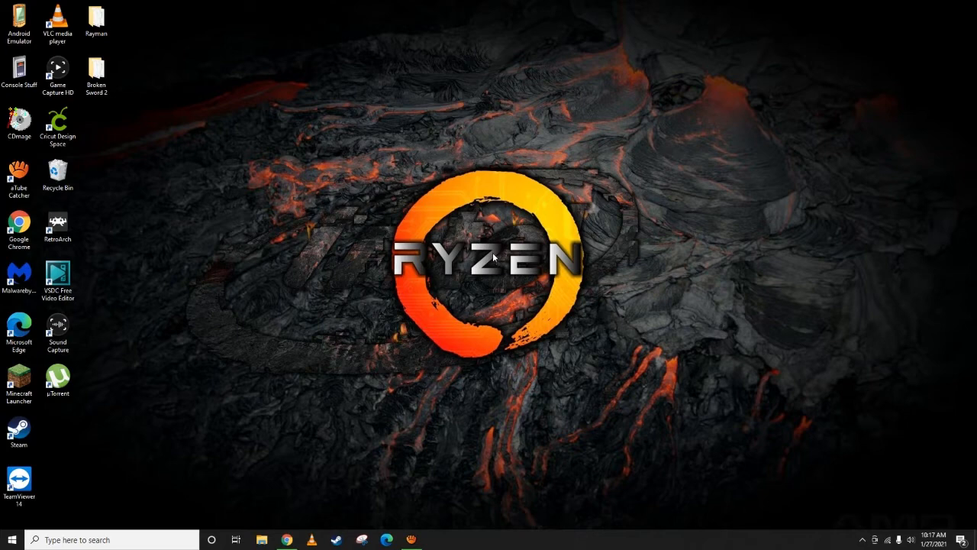
- Launch CDmage from the desktop shortcut and bring up its File menu
left_click(58, 171)
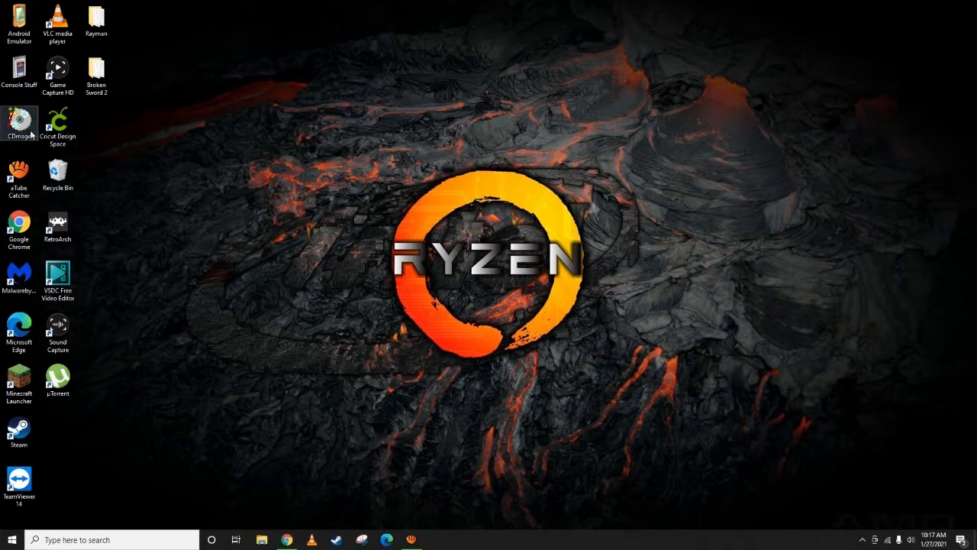
double_click(19, 122)
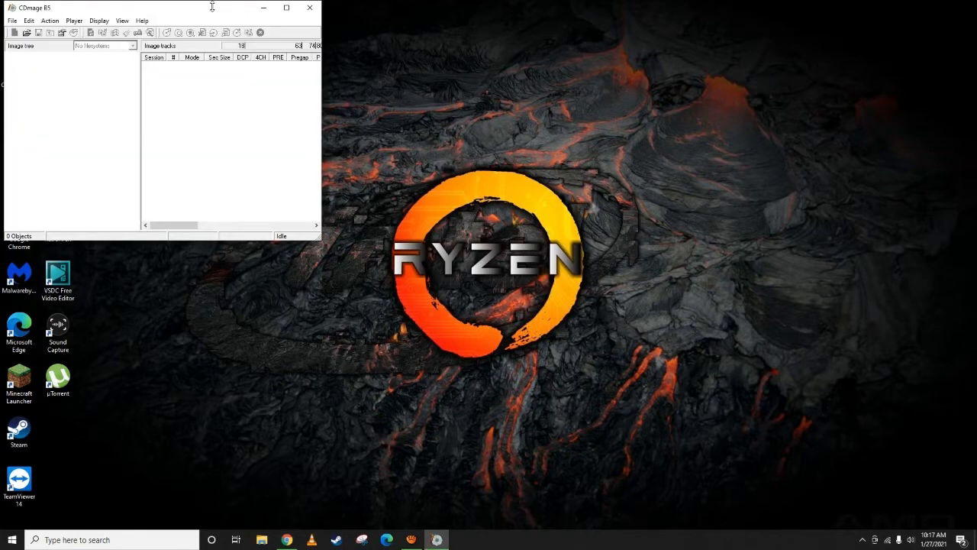
left_click(275, 116)
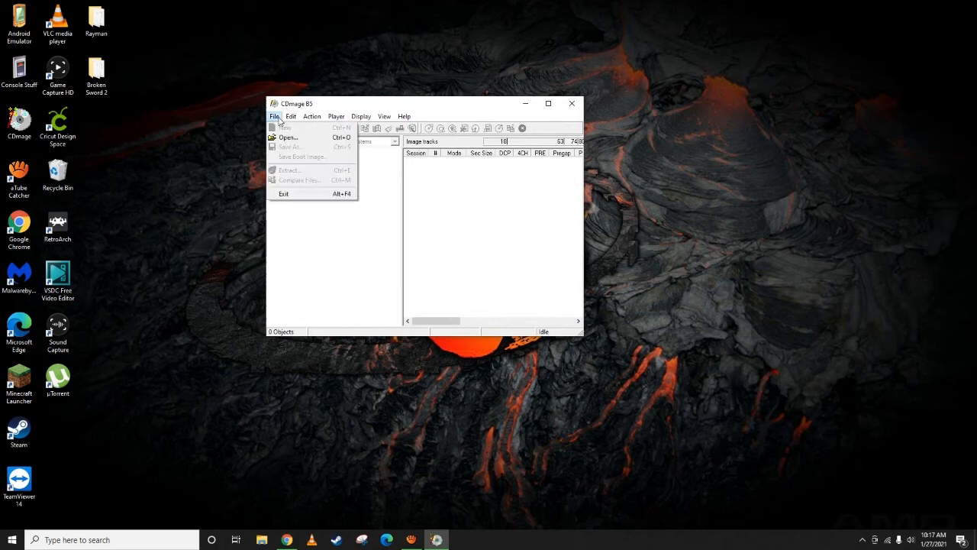
- Load the Rayman (USA).cue sheet from the Desktop Rayman folder into CDmage
left_click(287, 138)
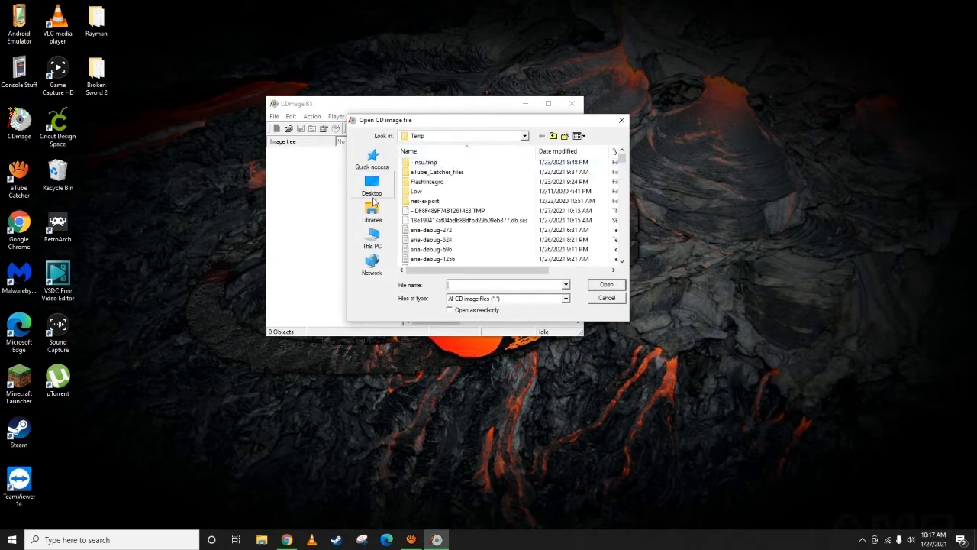
left_click(372, 183)
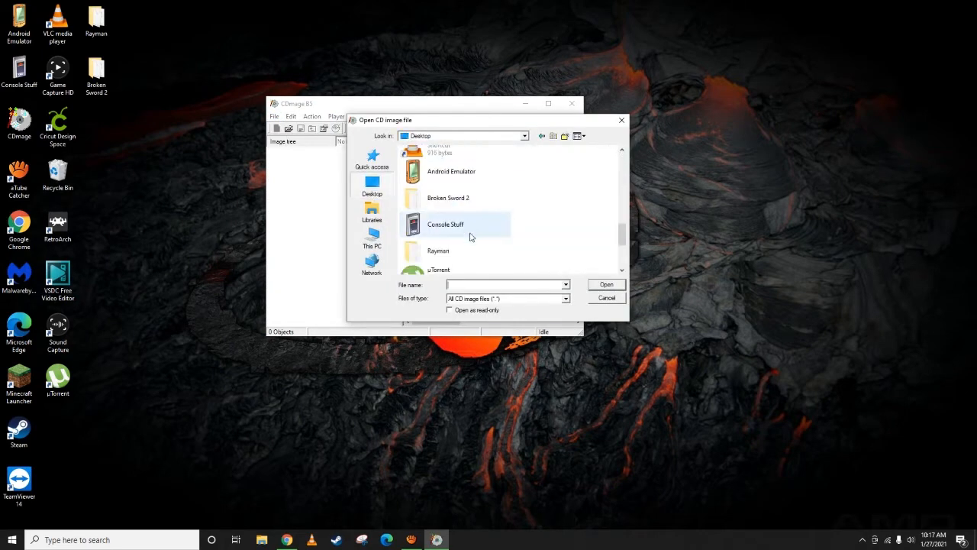
left_click(455, 251)
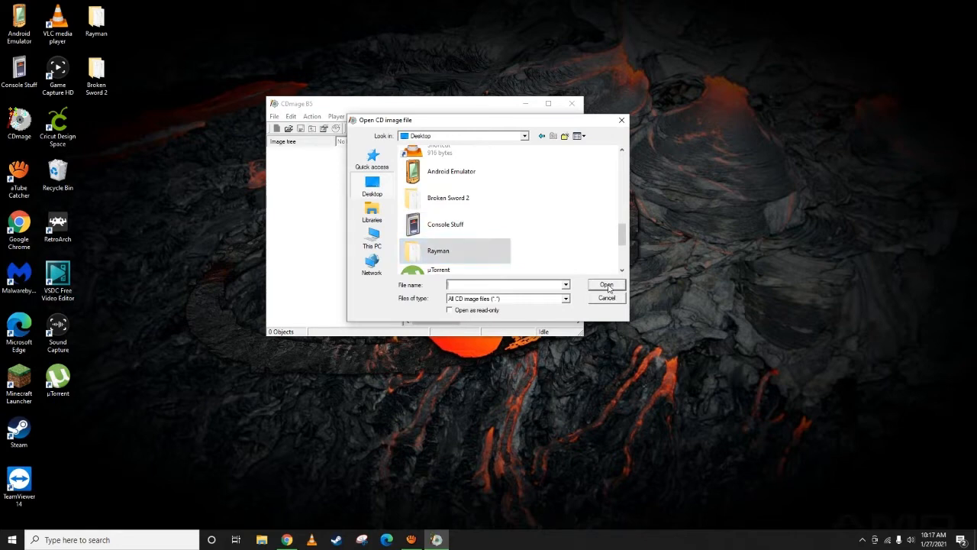
double_click(438, 251)
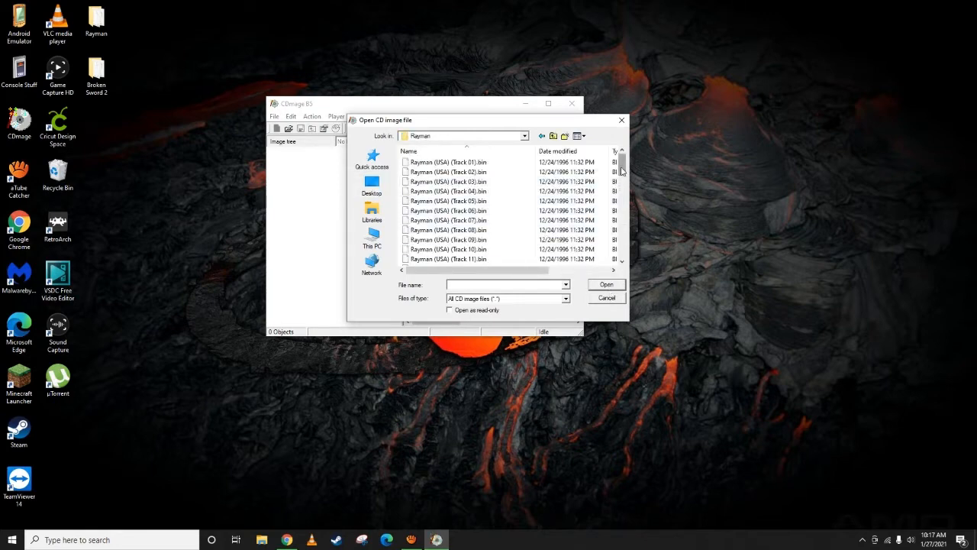
left_click(450, 260)
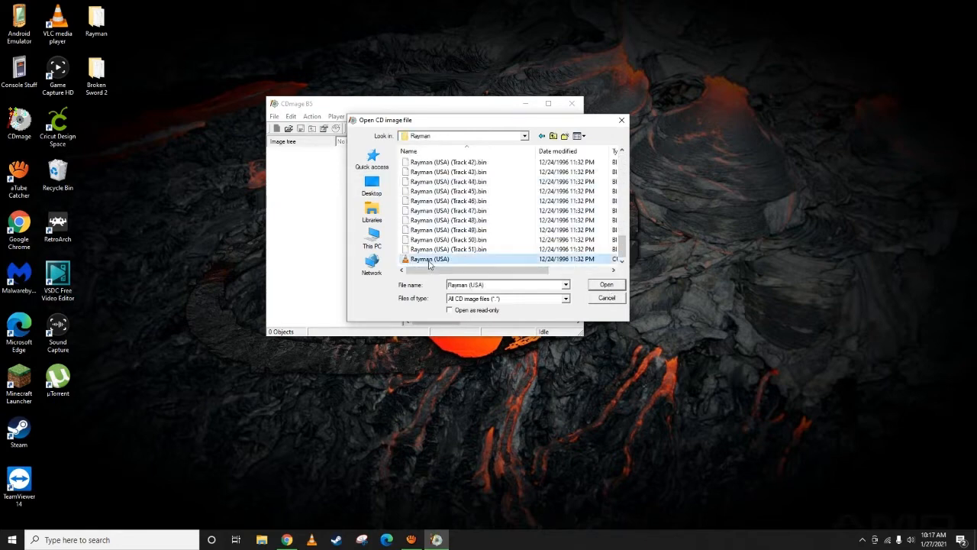
left_click(604, 283)
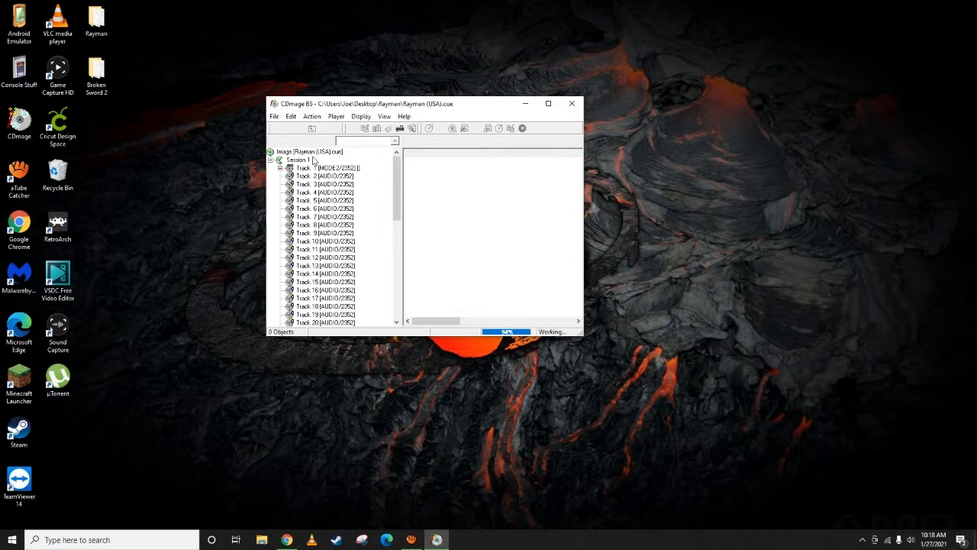
- Select the whole Rayman image and begin Save As for a new image file
left_click(308, 151)
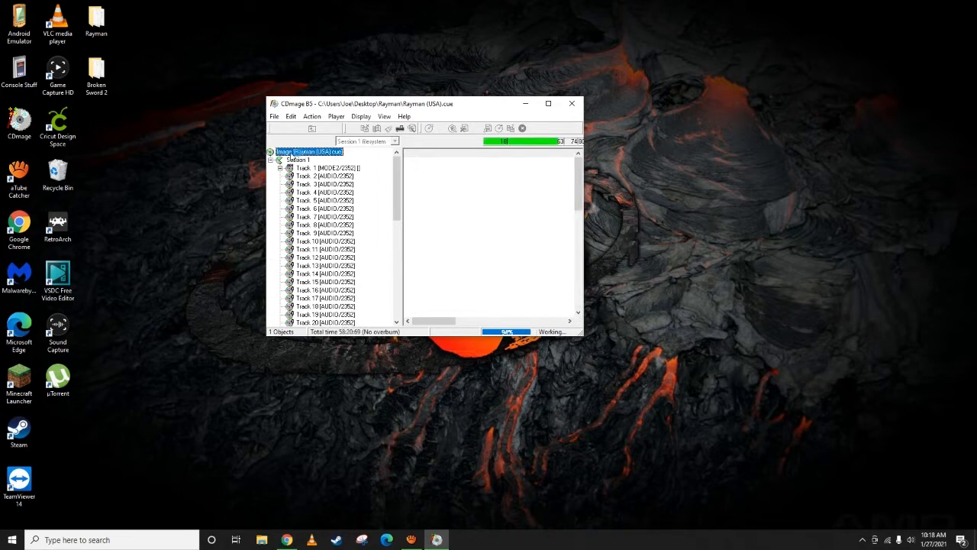
left_click(308, 151)
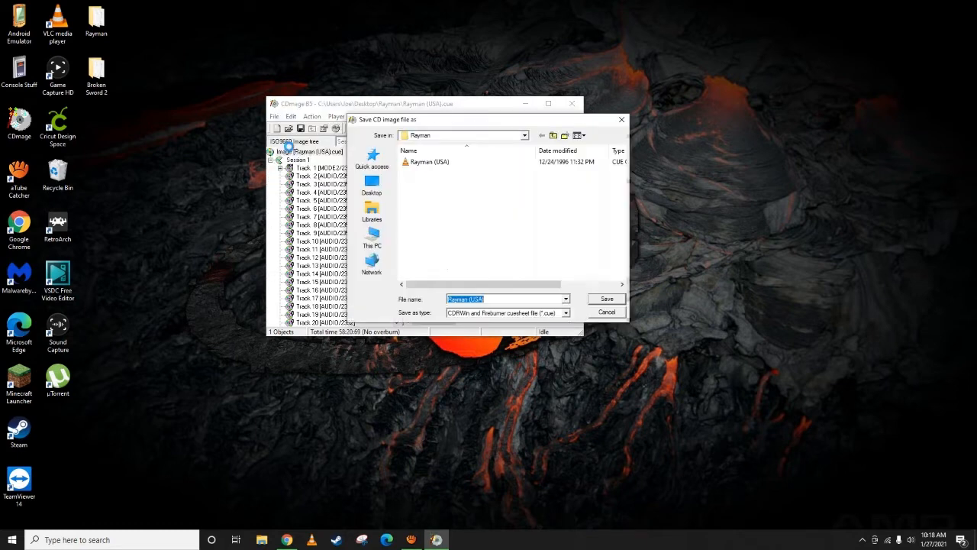
- Create a new Rayman Single folder and choose it as the save destination
right_click(488, 229)
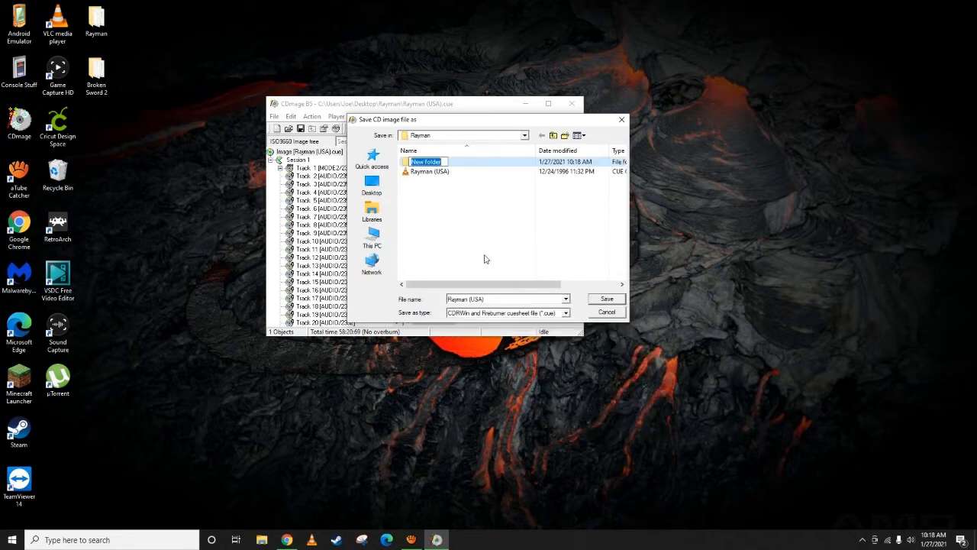
type("Rayman Single")
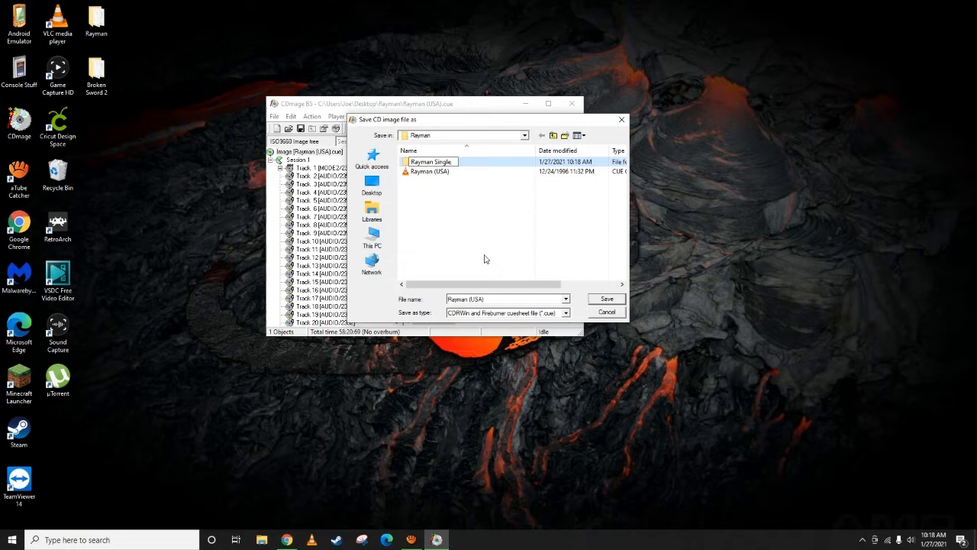
double_click(431, 162)
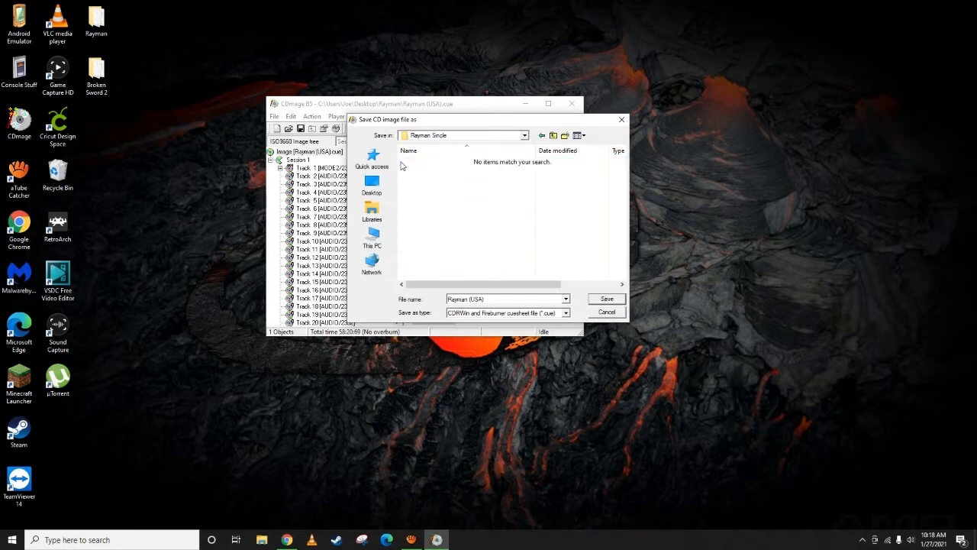
- Save the Rayman image there as one merged BIN/CUE pair, confirming options and completion
left_click(606, 298)
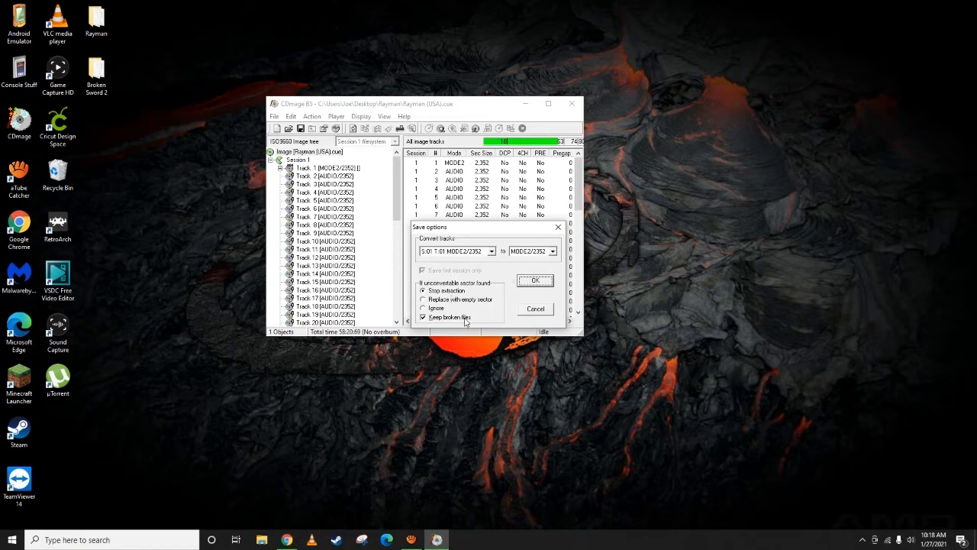
mouse_move(511, 269)
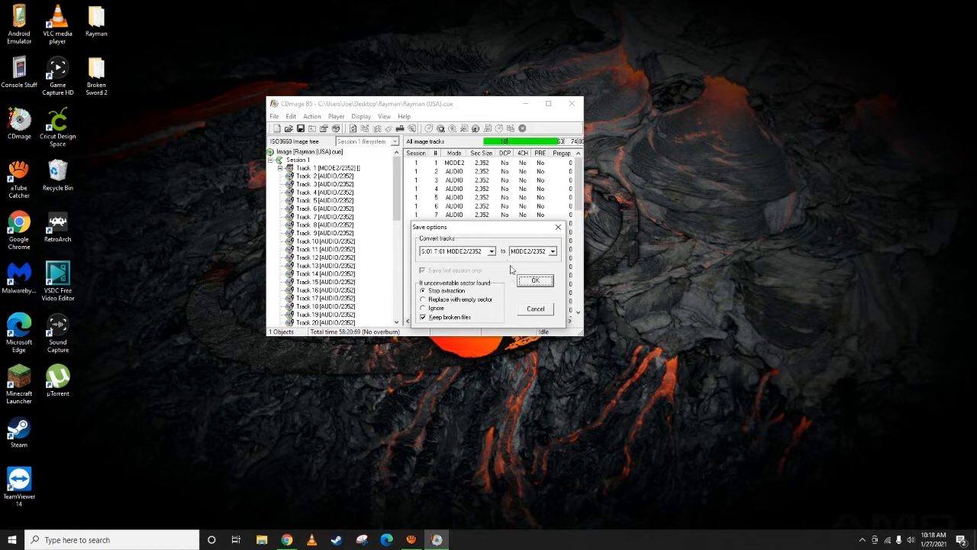
left_click(534, 281)
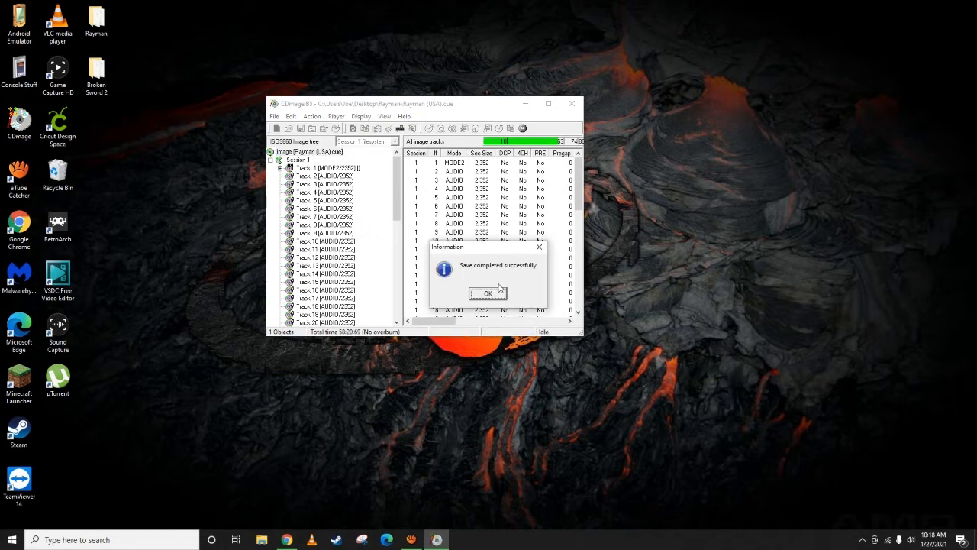
left_click(487, 293)
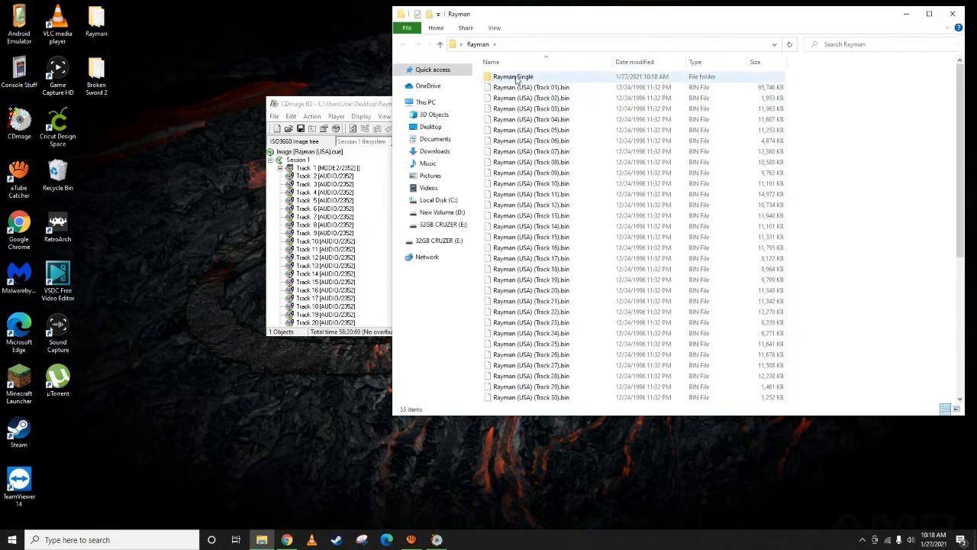
- Verify Rayman Single holds one merged BIN and its CUE, then close the Explorer window
double_click(513, 76)
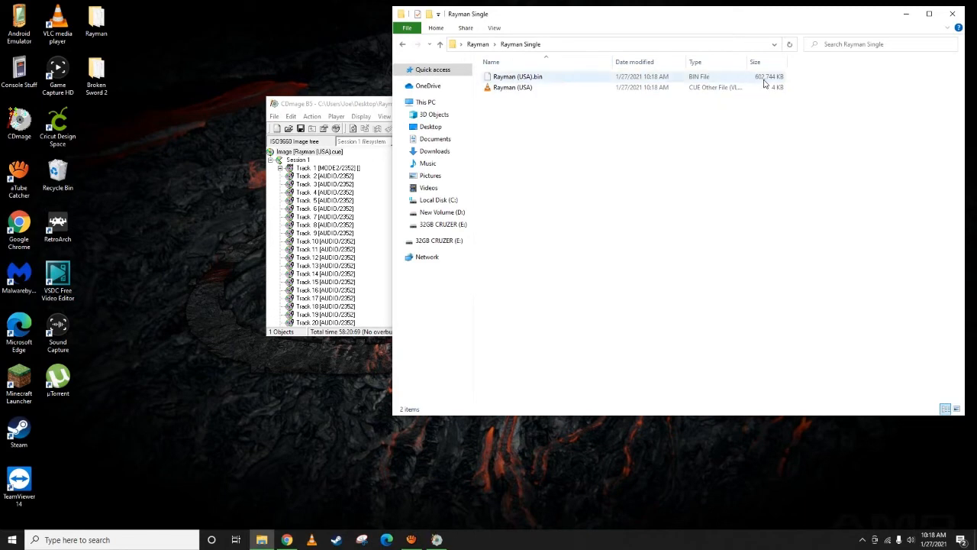
left_click(439, 43)
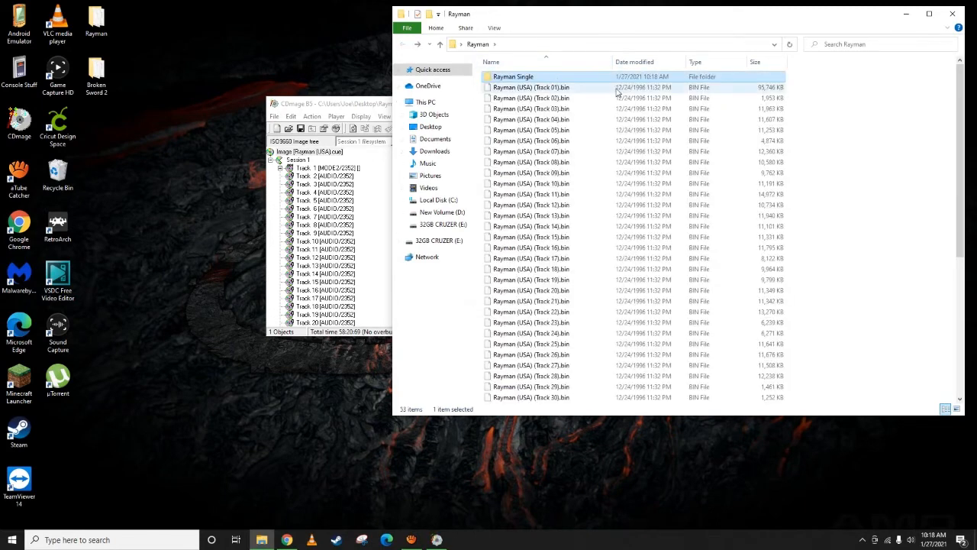
scroll("down", 3)
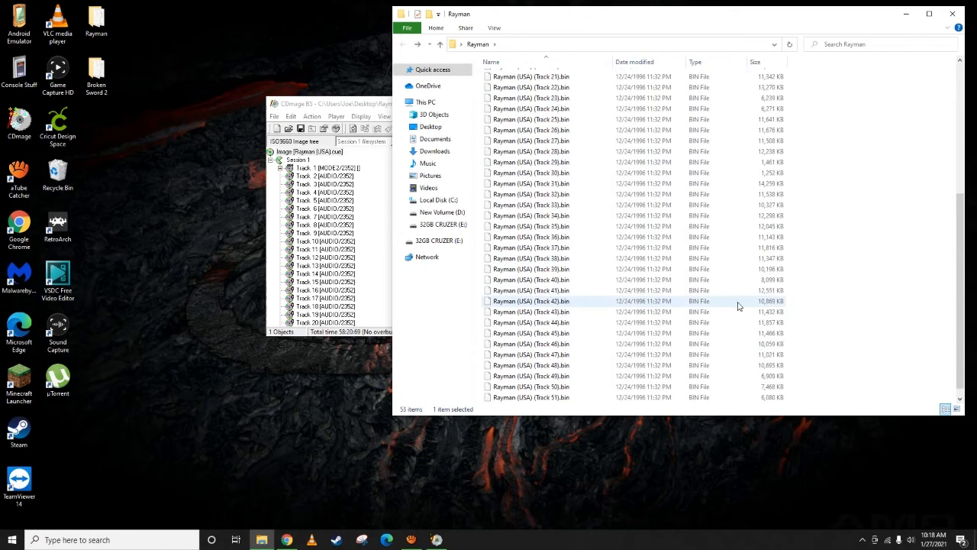
scroll("up", 3)
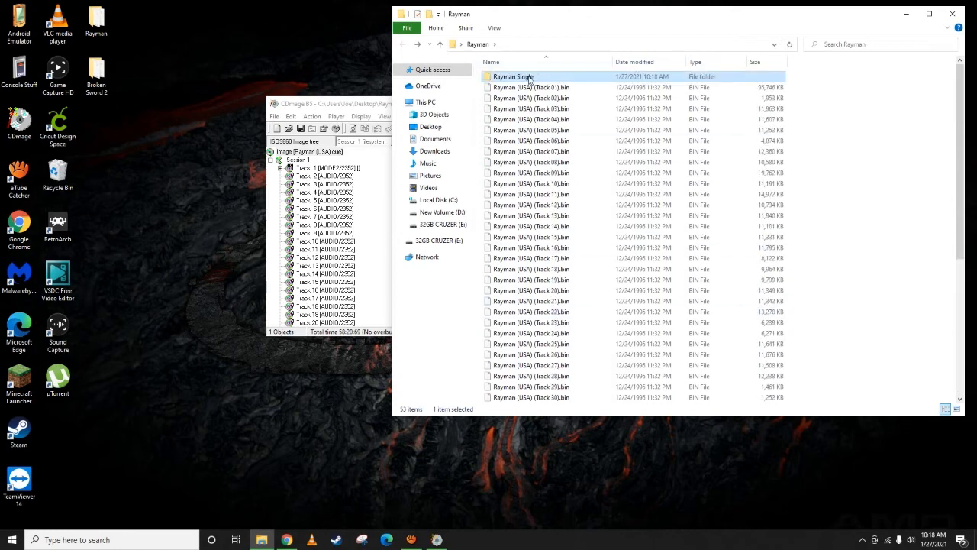
double_click(513, 77)
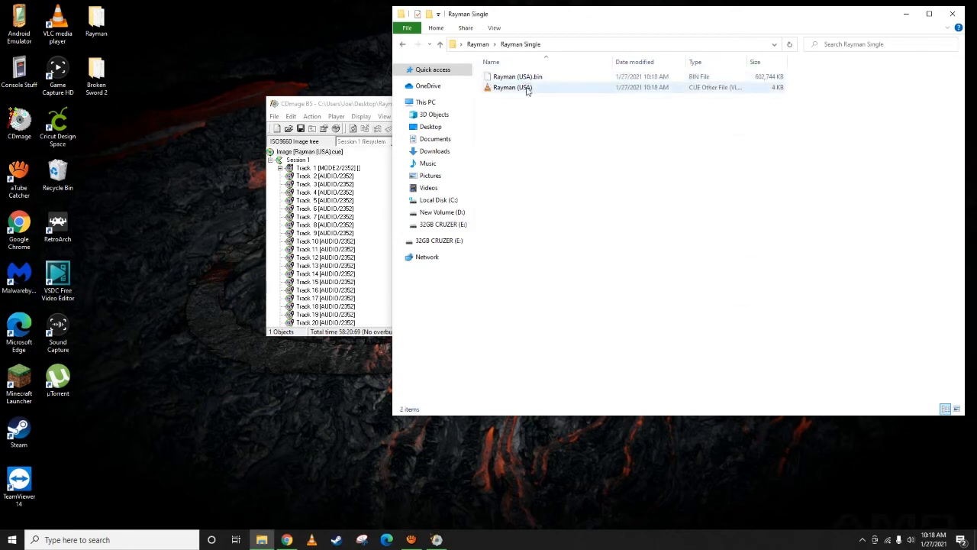
left_click(439, 43)
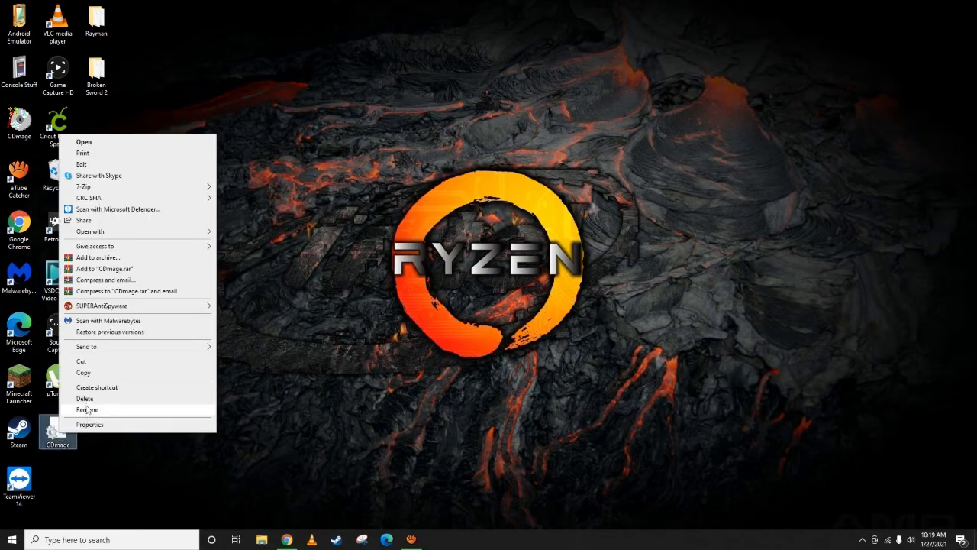
- Relaunch CDmage and load the Broken Sword II cue sheet from the Broken Sword 2 folder
left_click(83, 140)
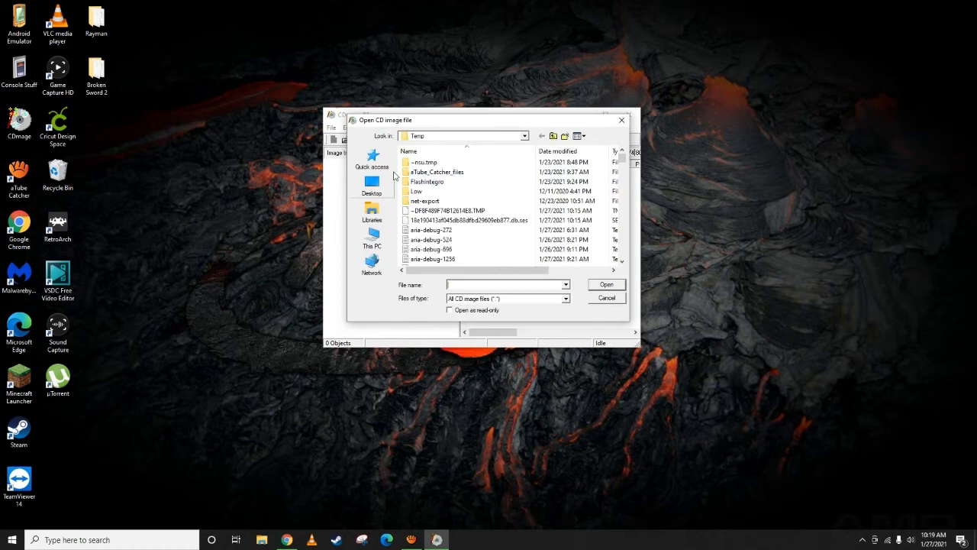
left_click(373, 183)
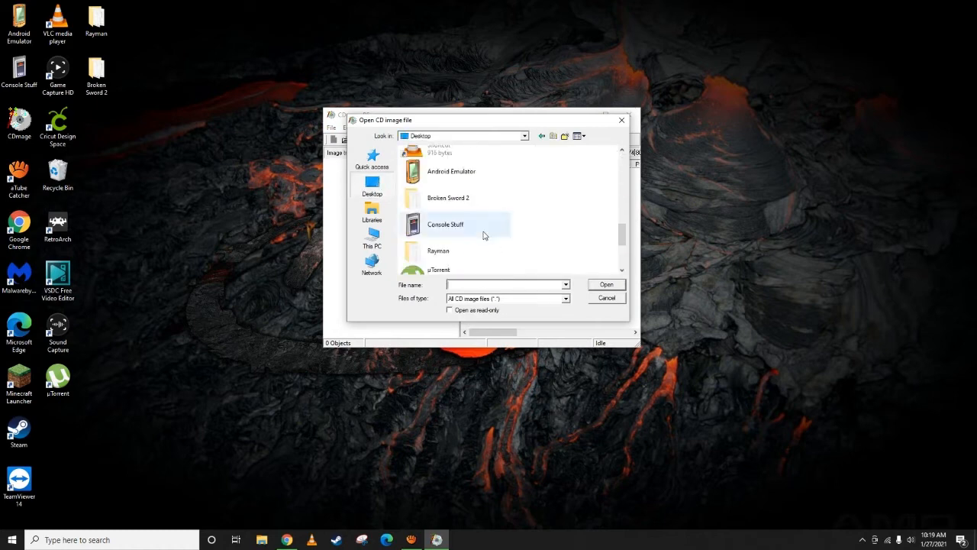
double_click(449, 198)
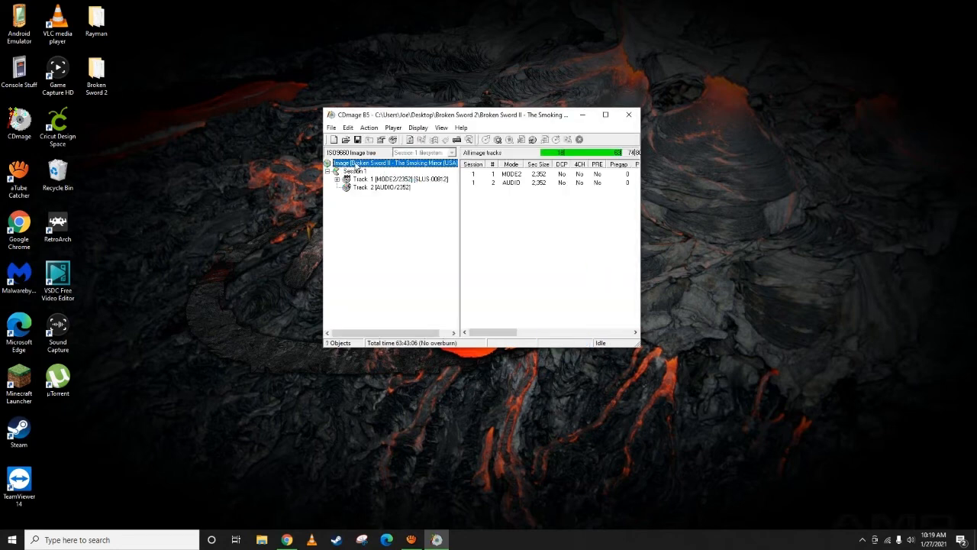
- Save Broken Sword II as one merged BIN/CUE into a new Broken Sword 2 Single folder
left_click(331, 128)
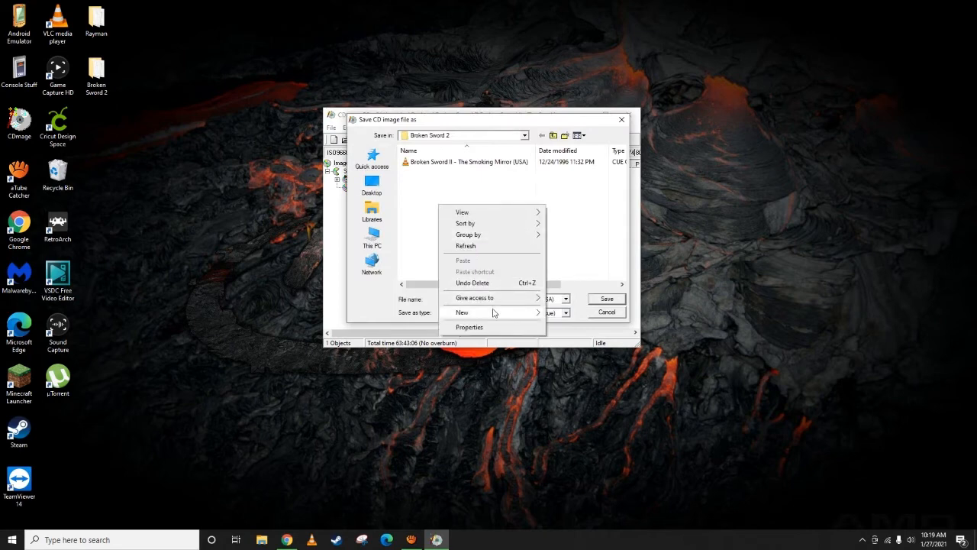
left_click(461, 312)
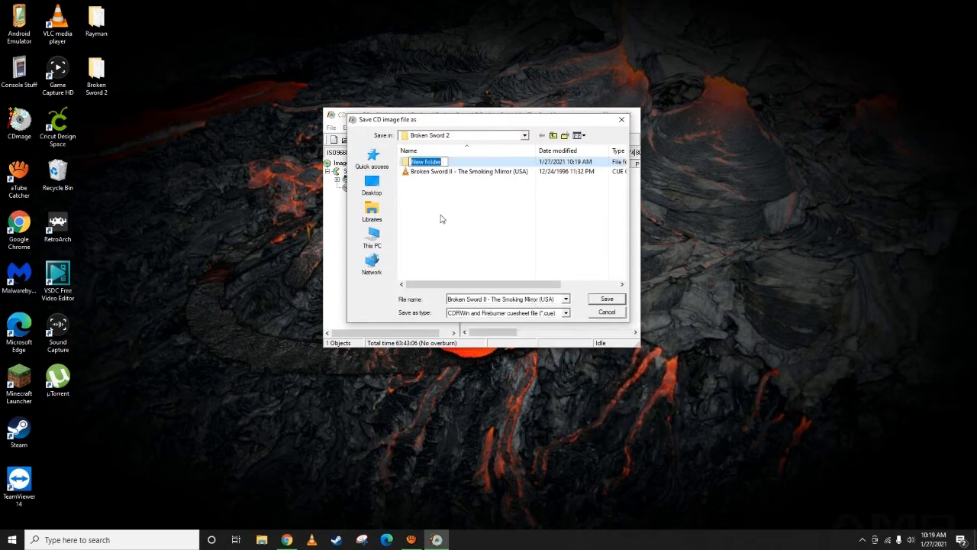
type("Broken Swe")
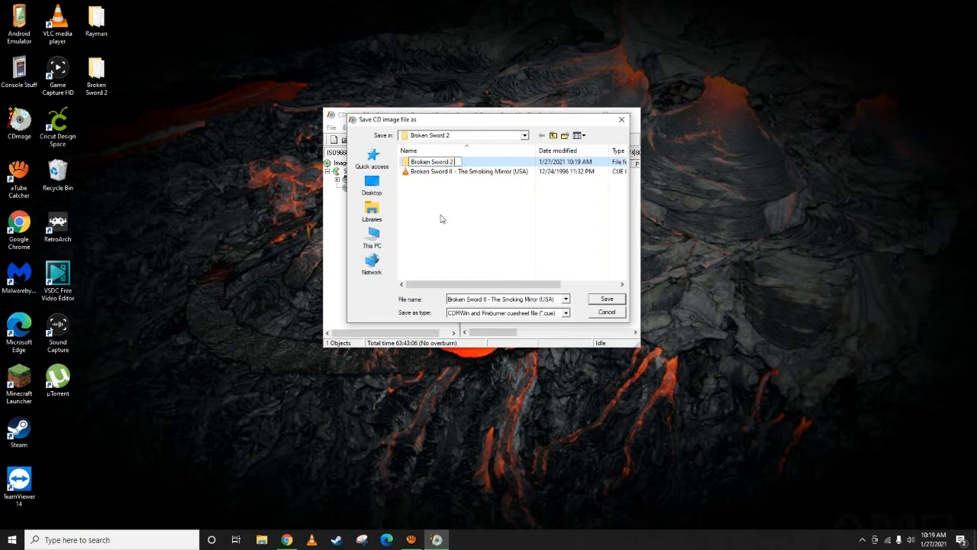
type("Single")
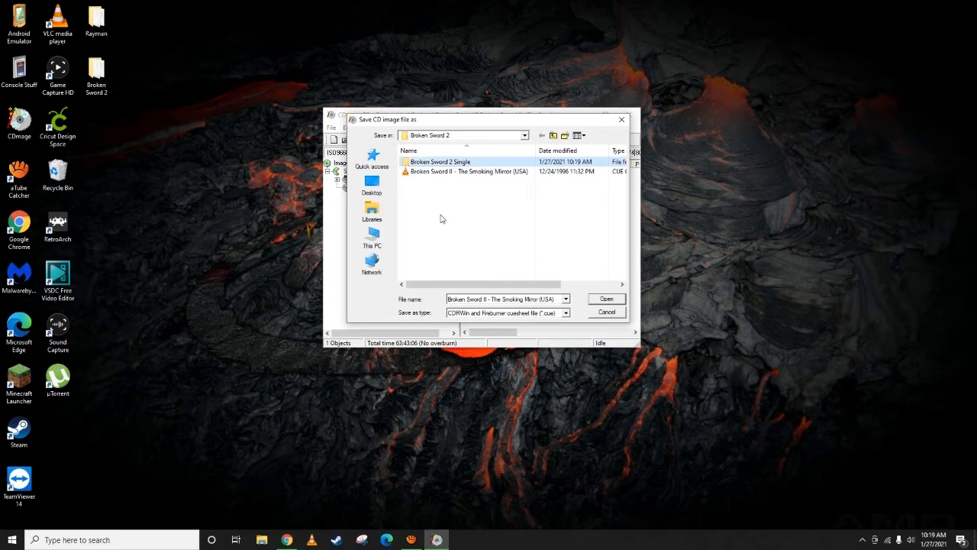
double_click(440, 161)
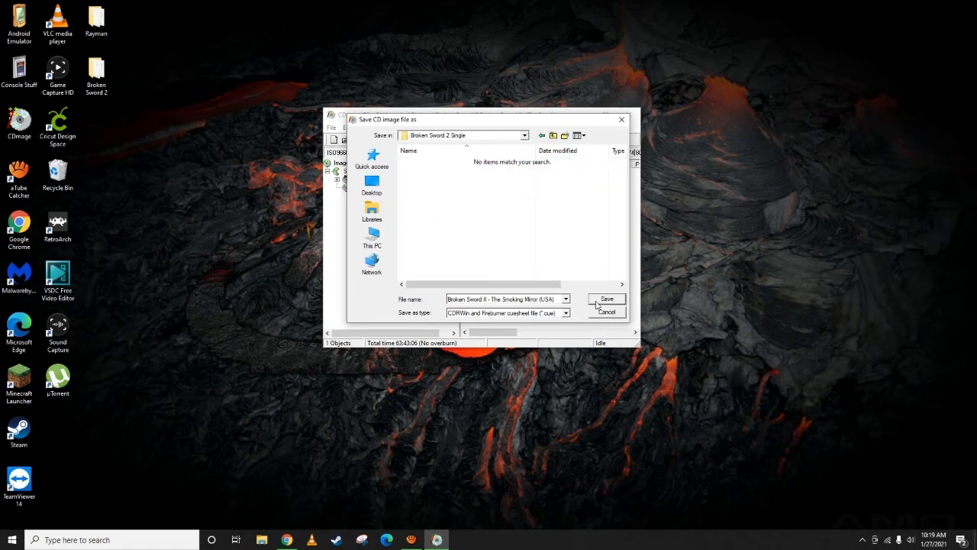
left_click(606, 298)
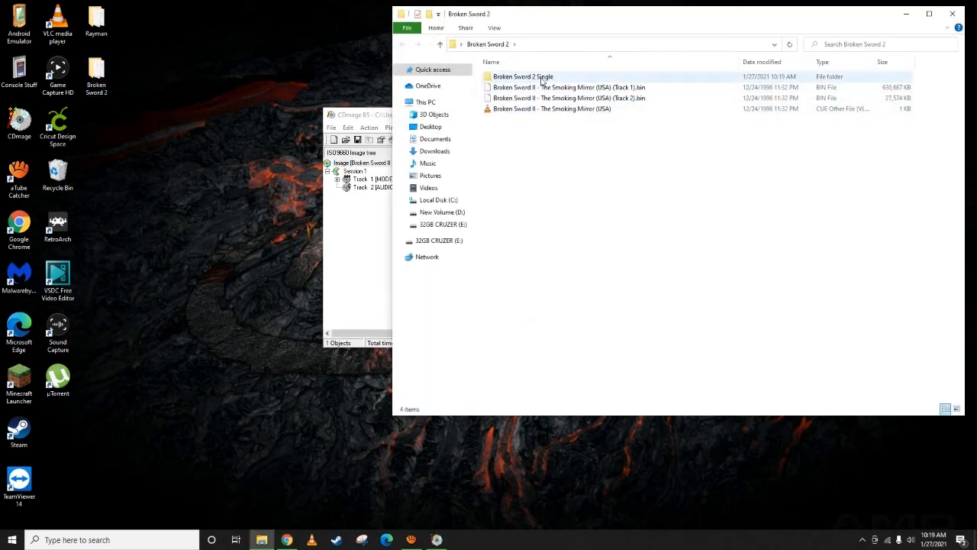
- Open Broken Sword 2 Single and select the merged BIN file to check its size
double_click(522, 76)
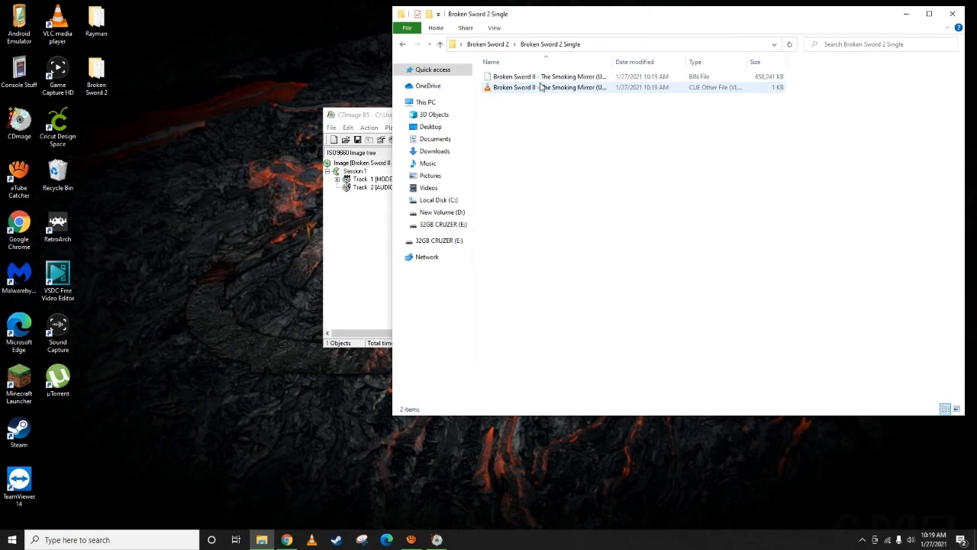
left_click(587, 280)
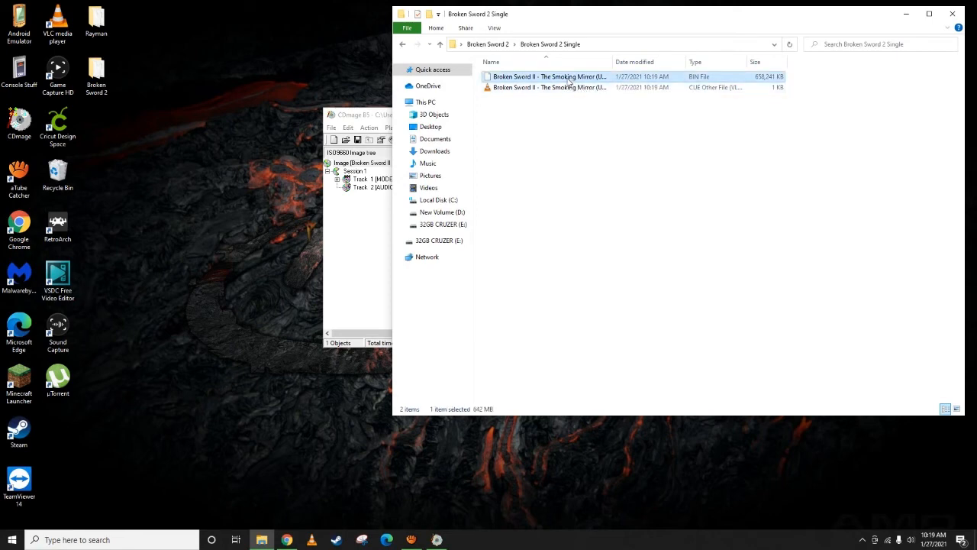
mouse_move(549, 76)
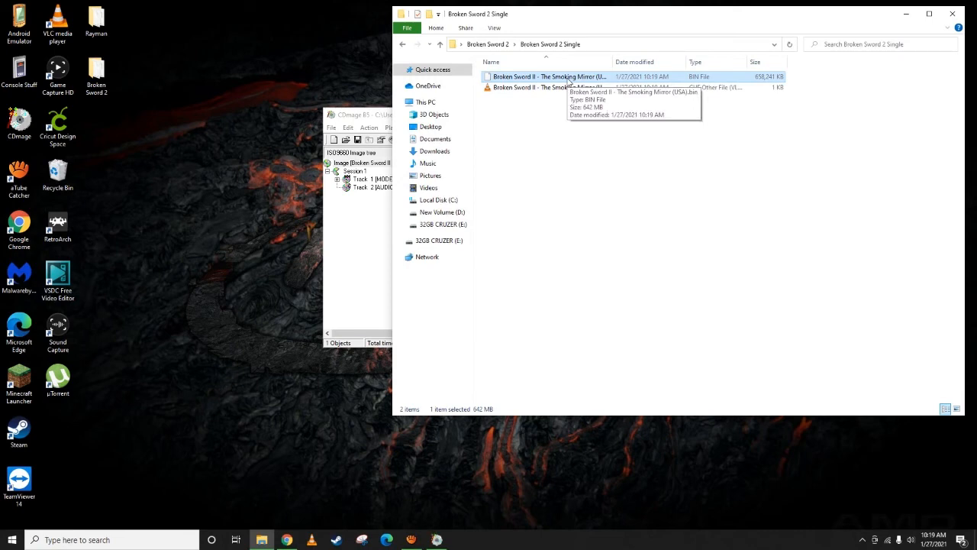
mouse_move(653, 229)
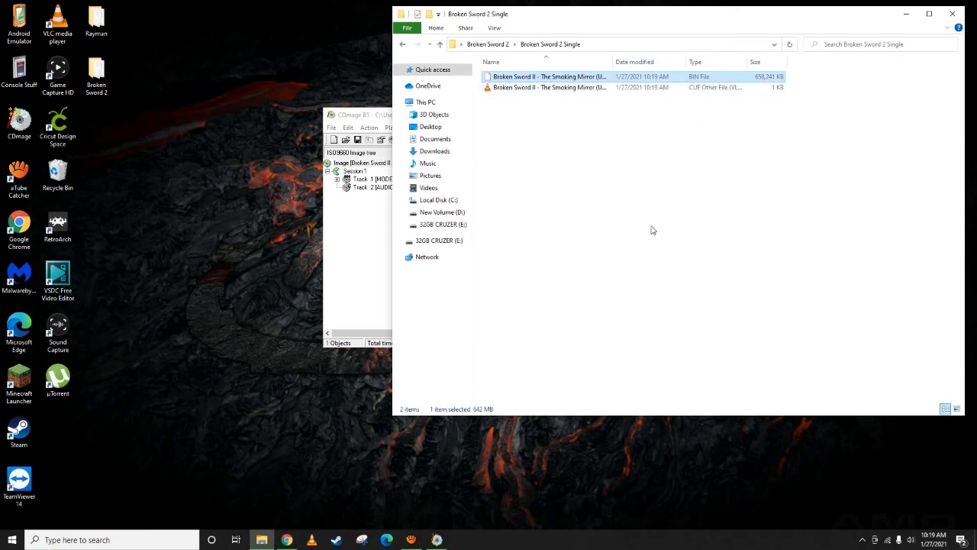
mouse_move(649, 229)
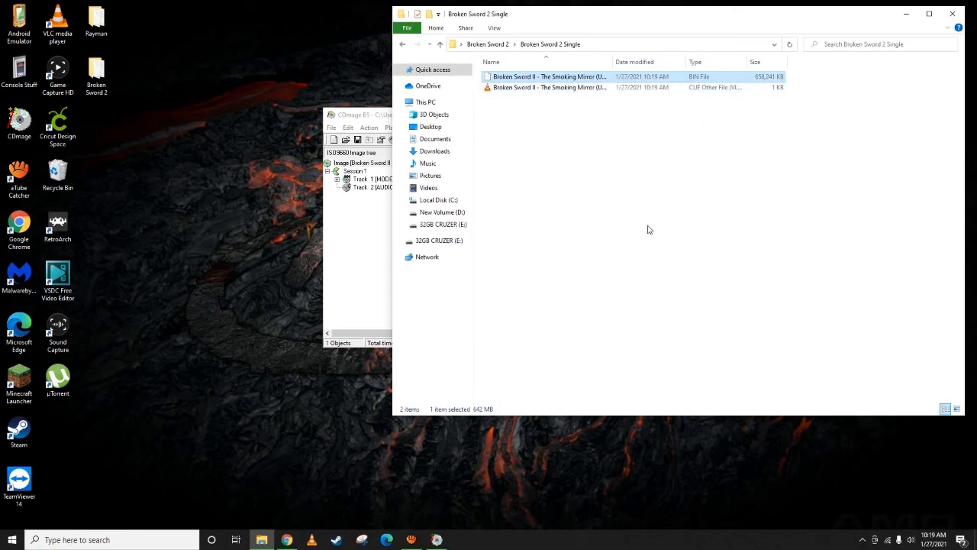
mouse_move(953, 14)
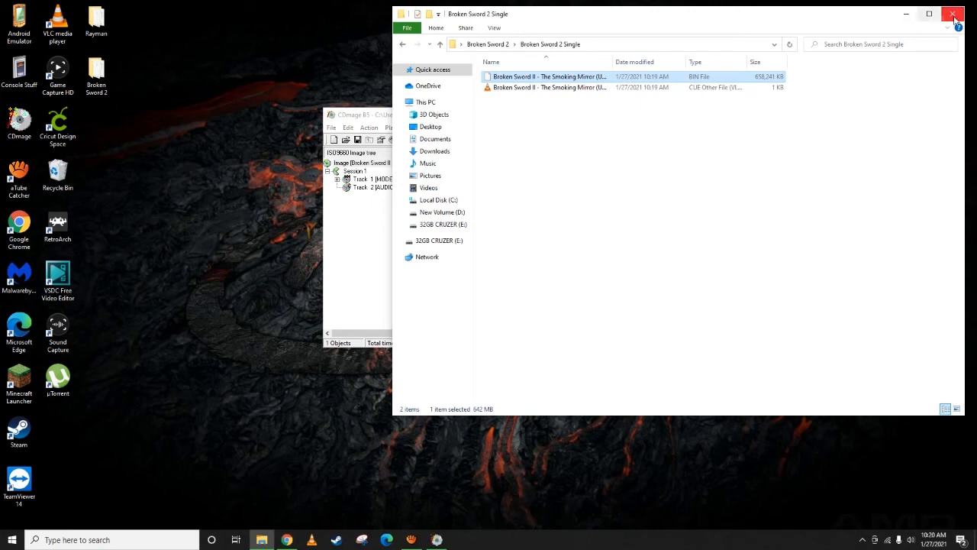
- Close the 'Single' folder window and CDmage, then bring xTube Catcher's feature launcher to the front
left_click(952, 14)
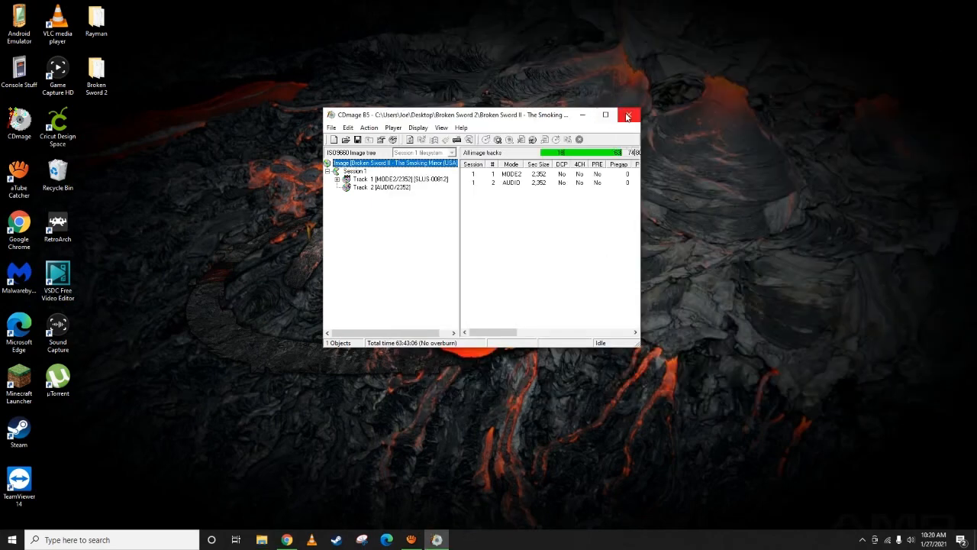
left_click(627, 114)
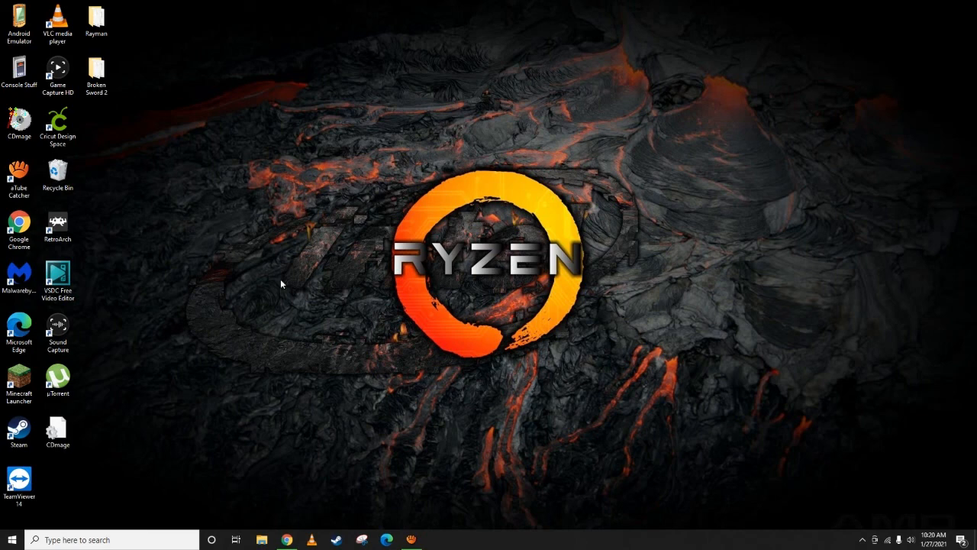
right_click(58, 431)
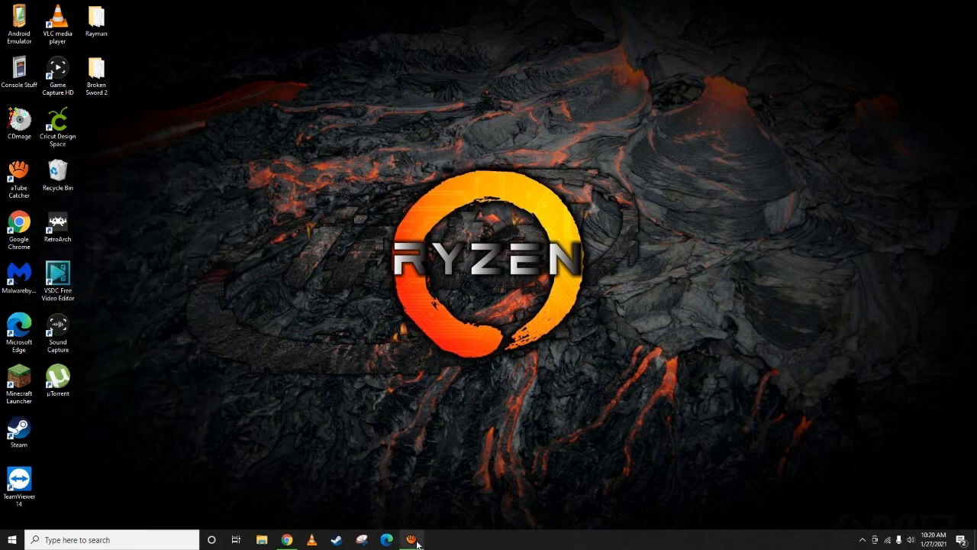
left_click(412, 539)
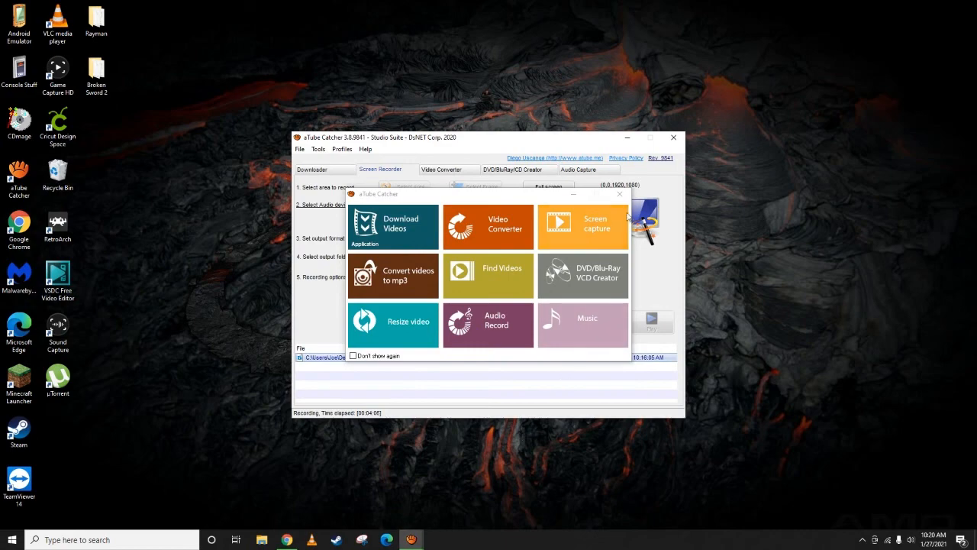